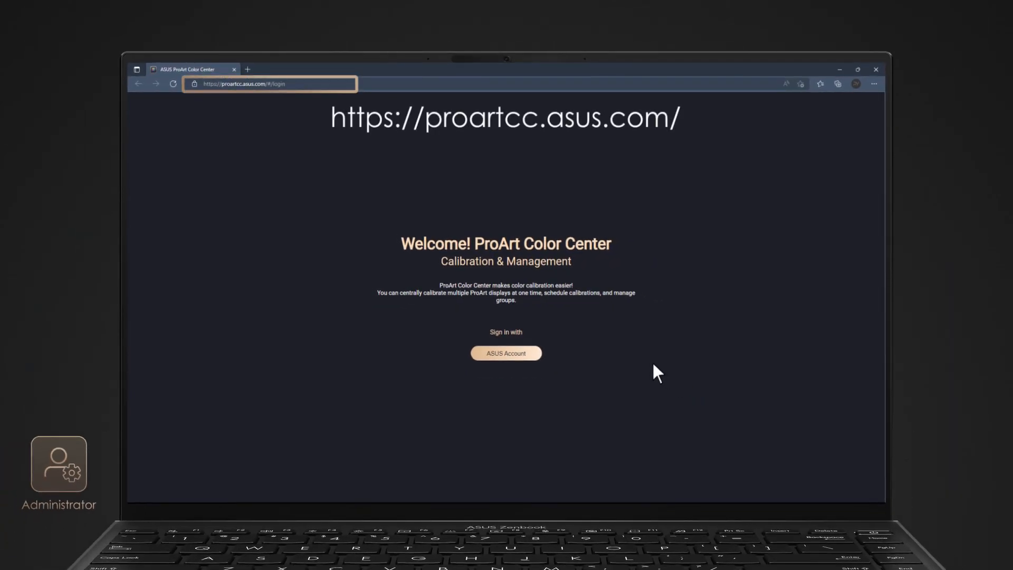
{"action": "left_click", "coordinate": [506, 353]}
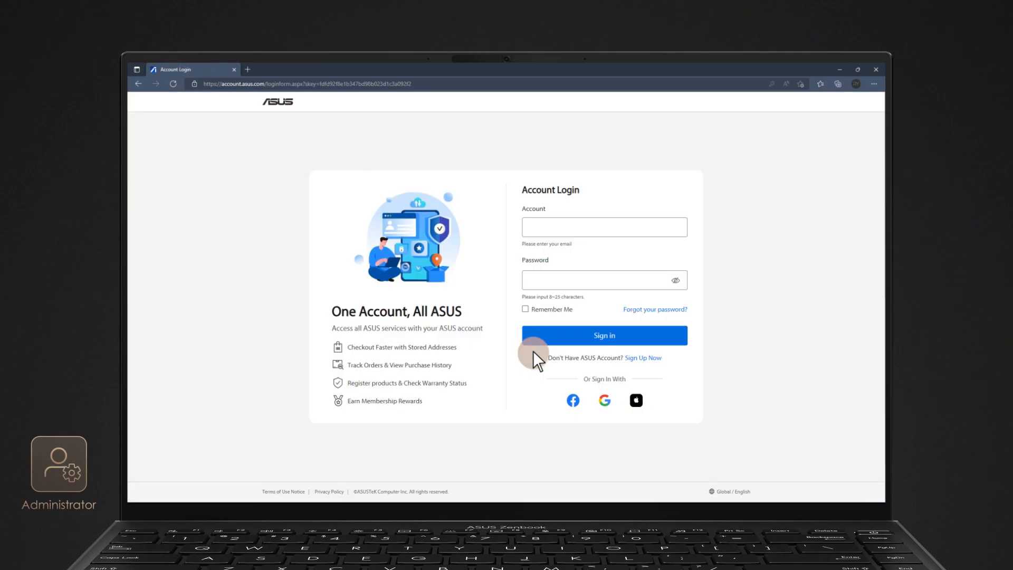
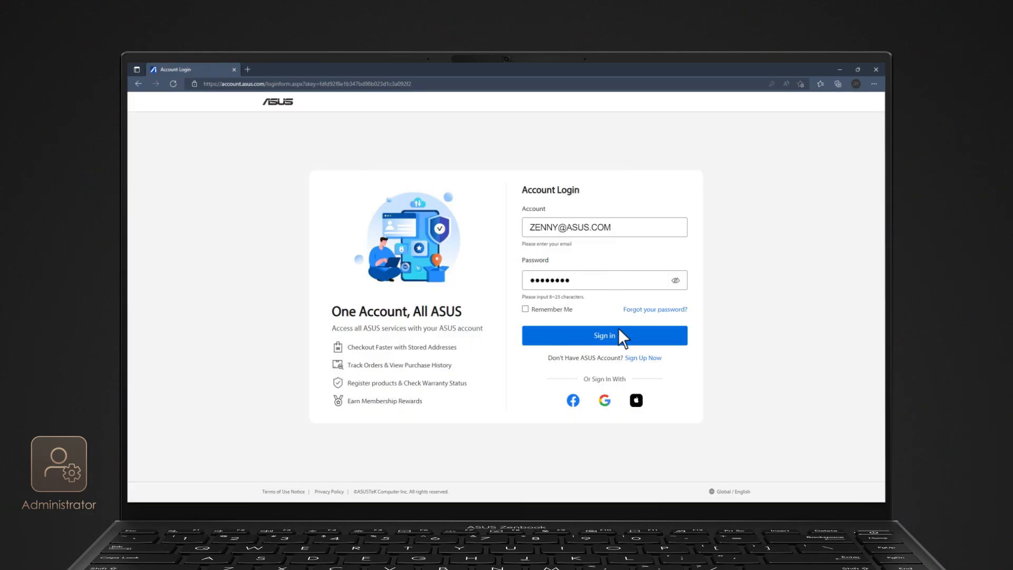
{"action": "left_click", "coordinate": [604, 335]}
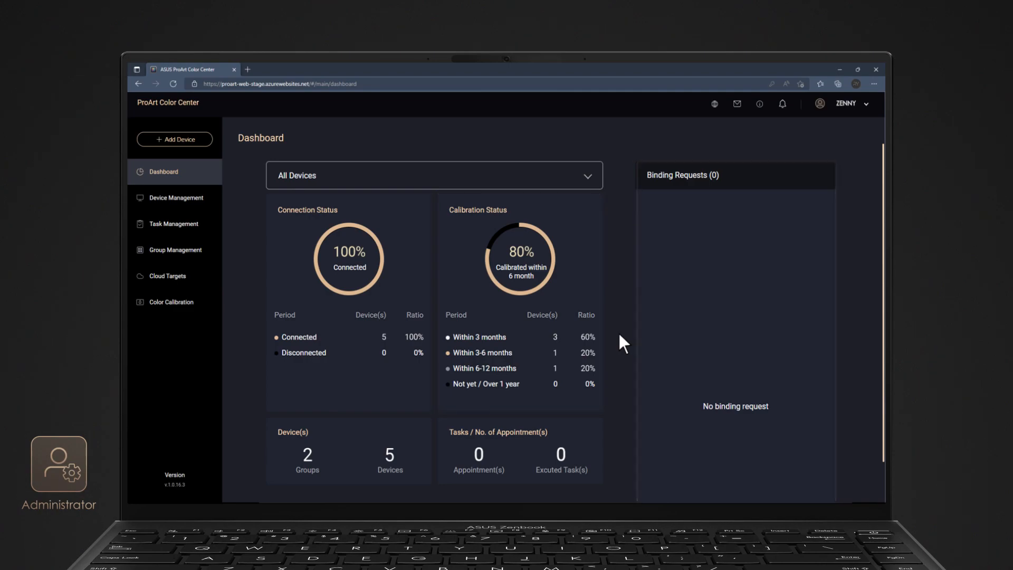
{"action": "mouse_move", "coordinate": [227, 158]}
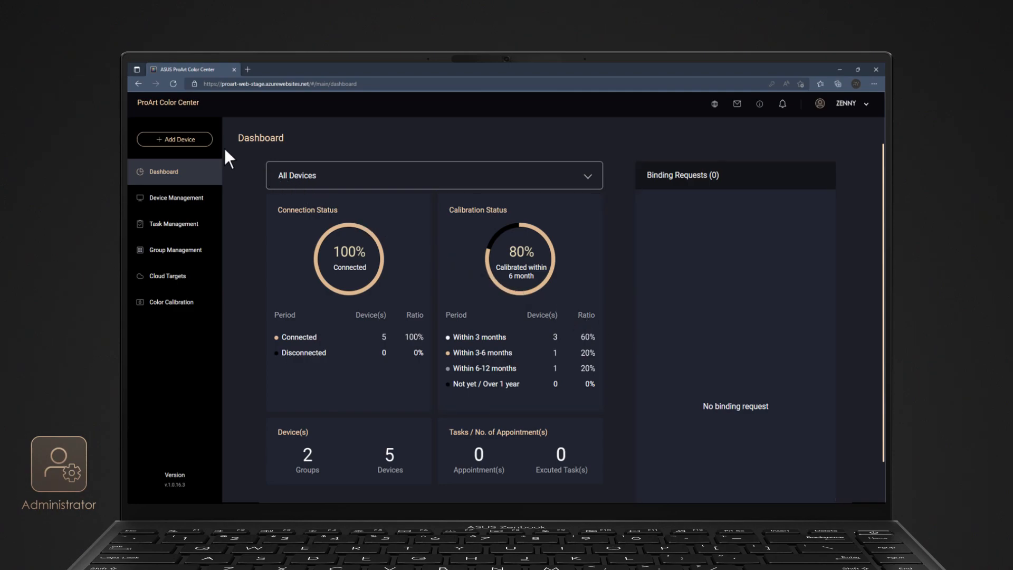
{"action": "left_click", "coordinate": [175, 139]}
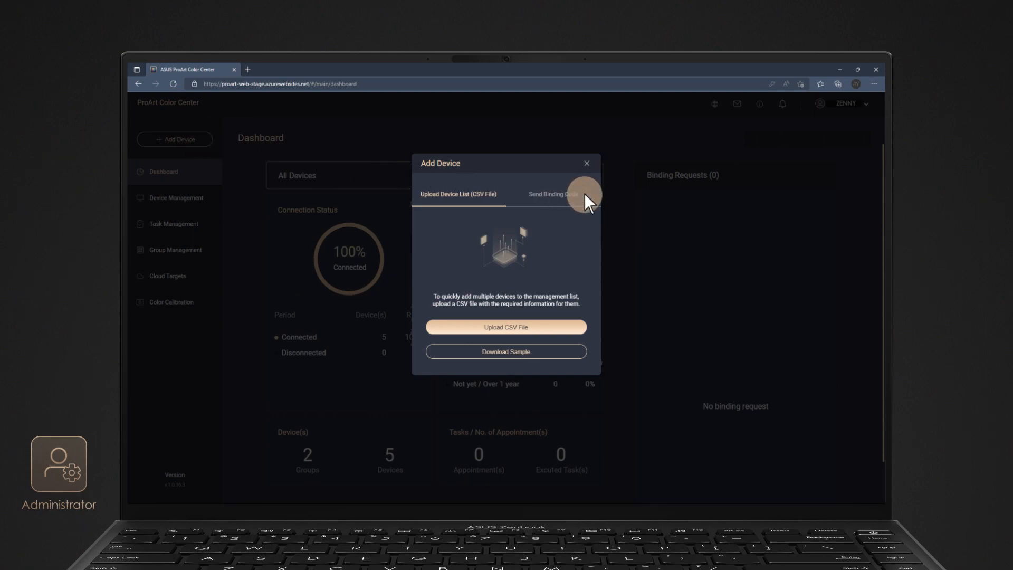
{"action": "left_click", "coordinate": [552, 193]}
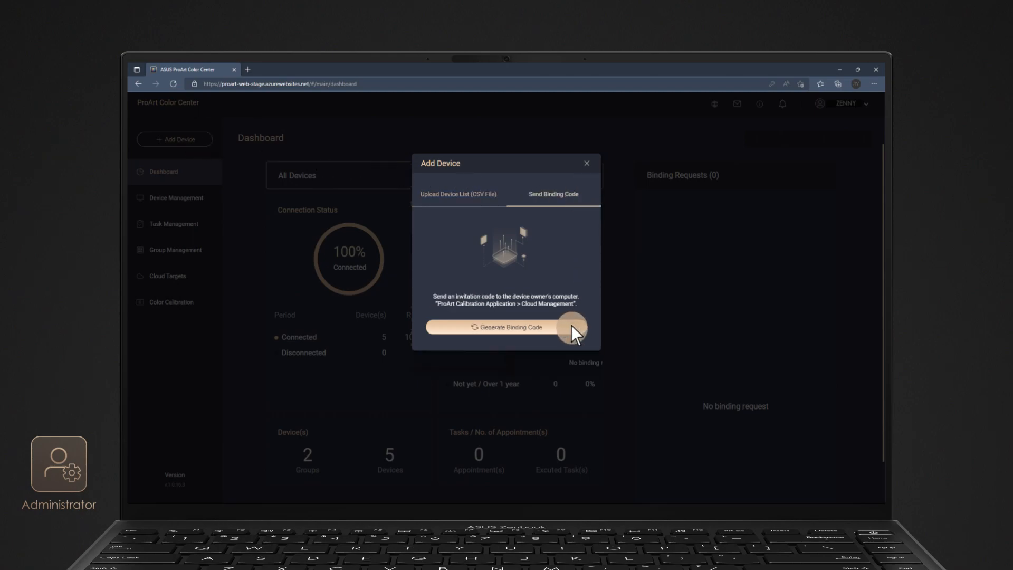
{"action": "left_click", "coordinate": [506, 327]}
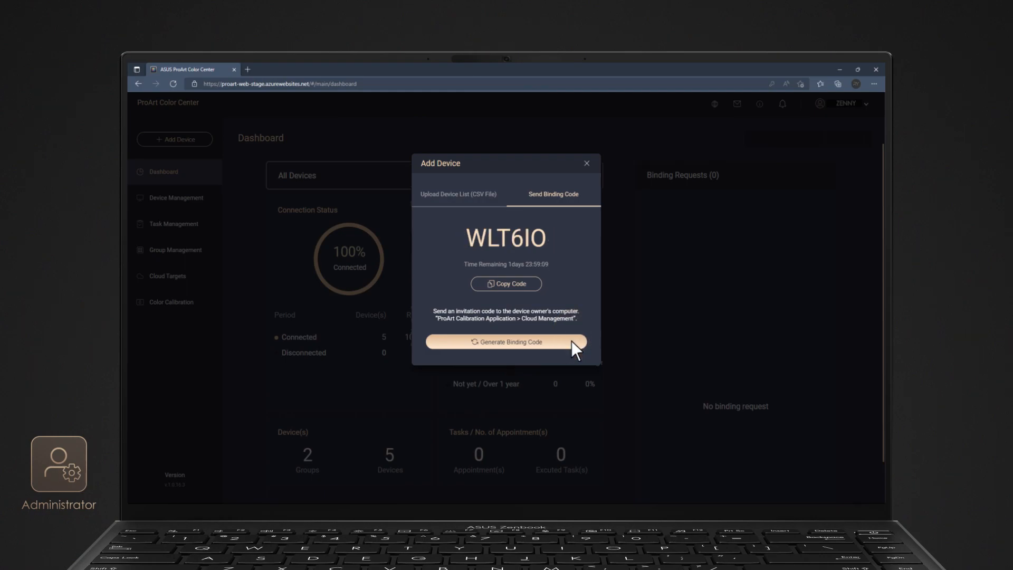
{"action": "left_click", "coordinate": [505, 342]}
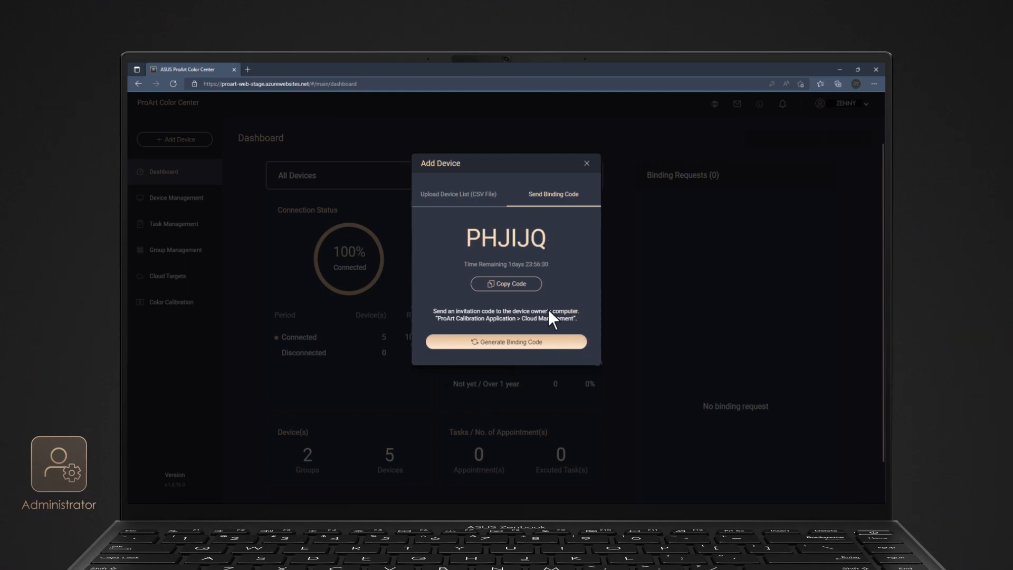
{"action": "mouse_move", "coordinate": [498, 210]}
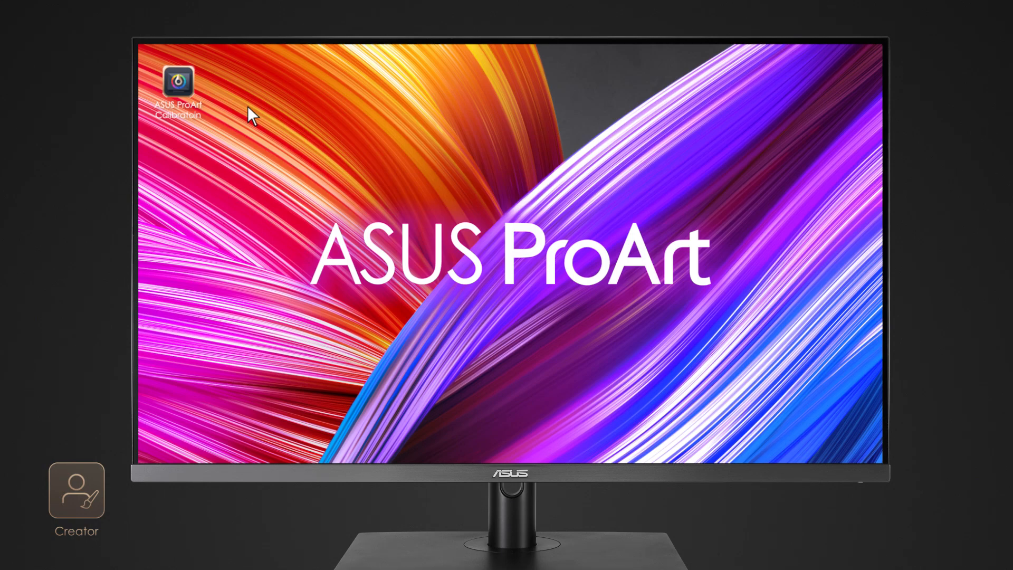
{"action": "mouse_move", "coordinate": [188, 87]}
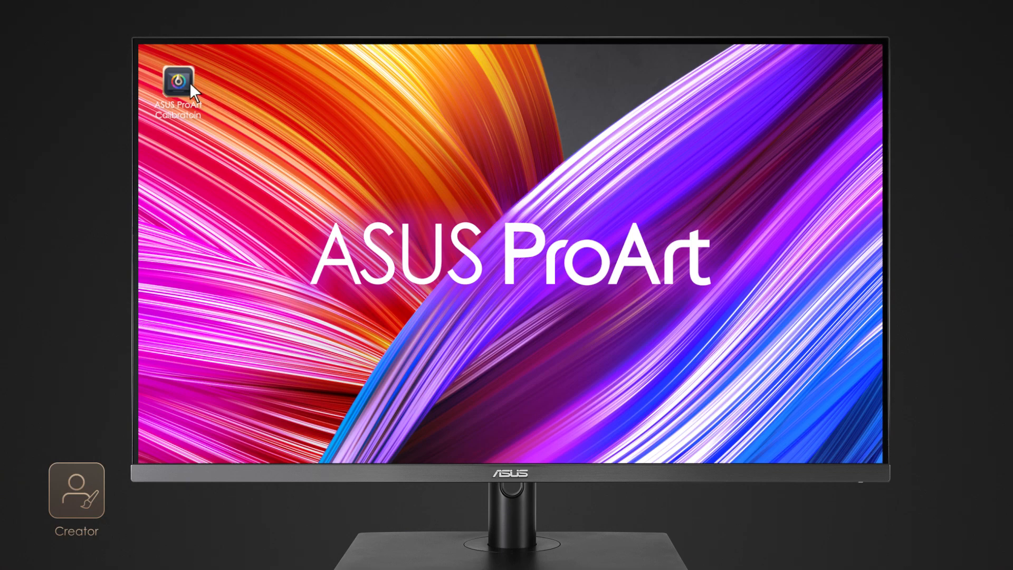
{"action": "double_click", "coordinate": [178, 83]}
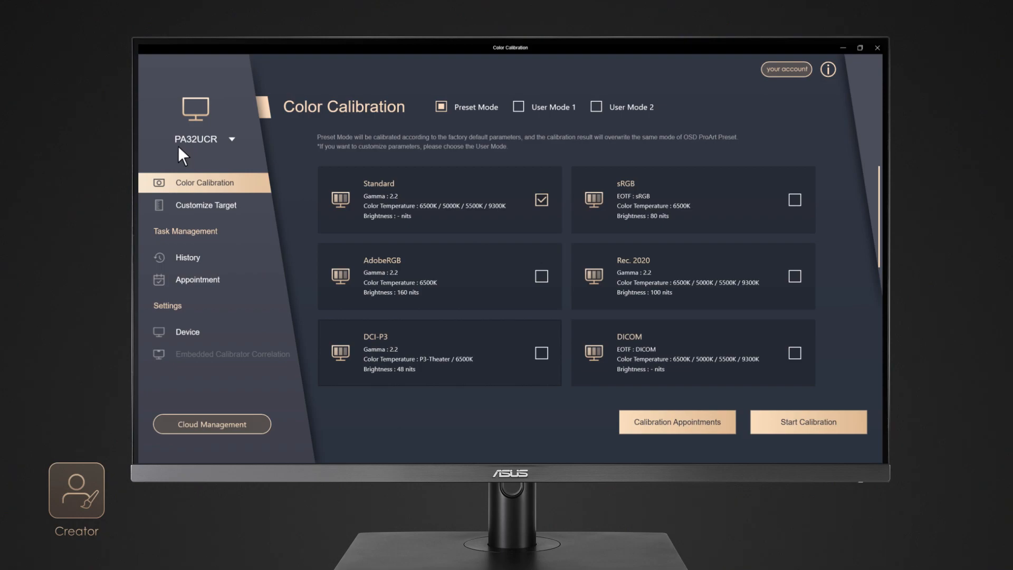
{"action": "mouse_move", "coordinate": [227, 183]}
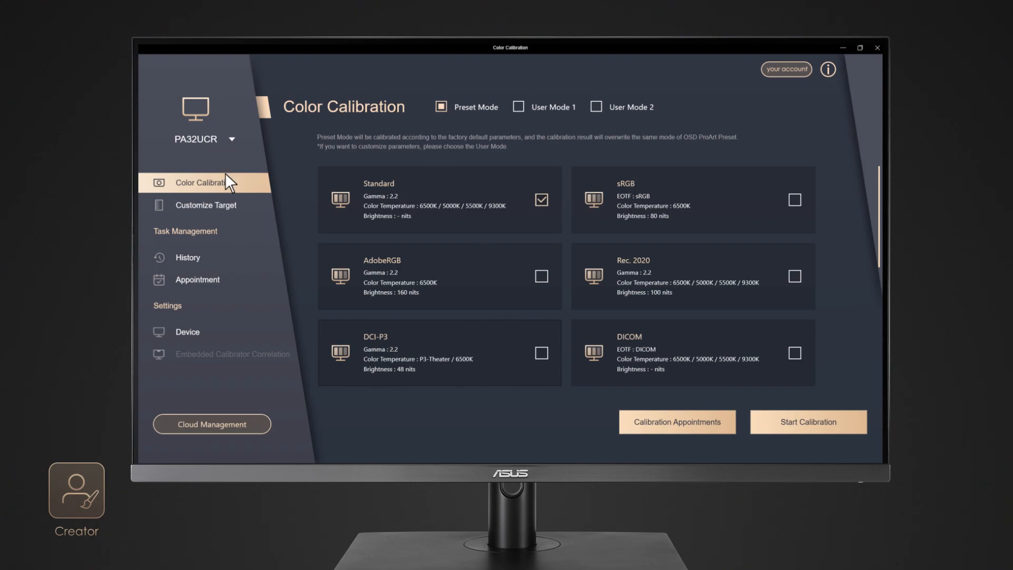
{"action": "left_click", "coordinate": [211, 423]}
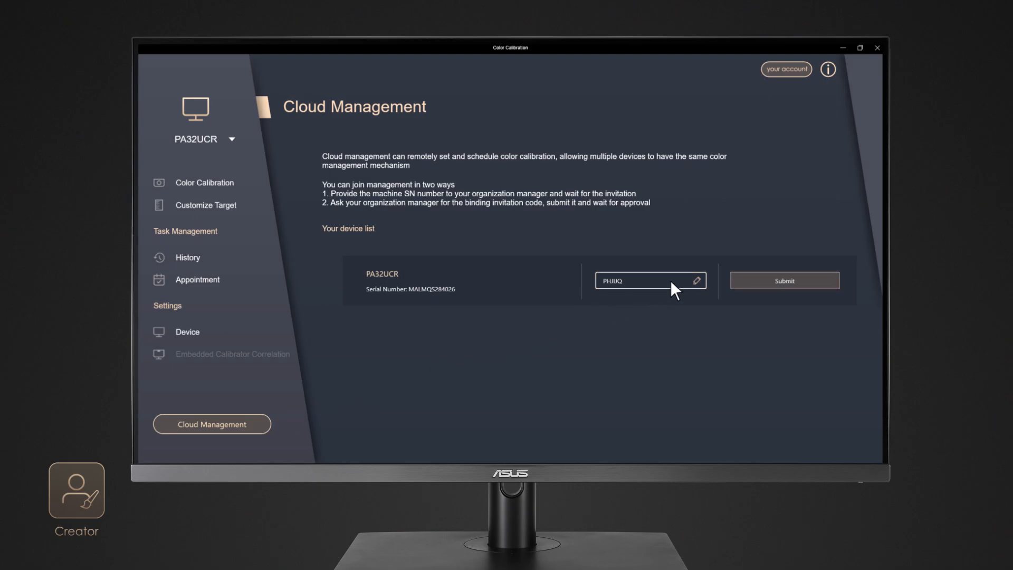
{"action": "left_click", "coordinate": [783, 280]}
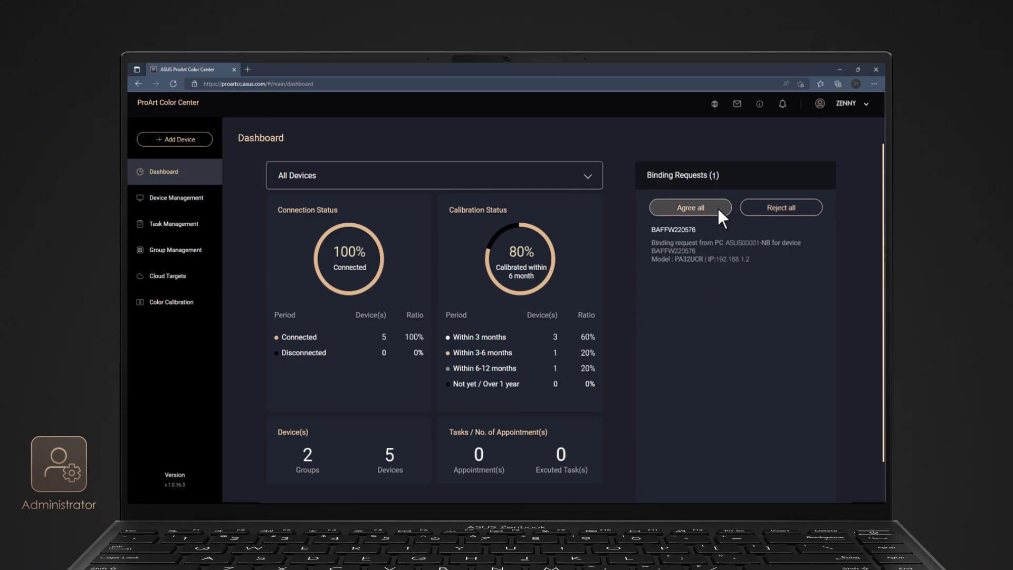
Agree all binding requests so PA32UCR joins six managed devices, then reach Color Calibration.
{"action": "left_click", "coordinate": [688, 207]}
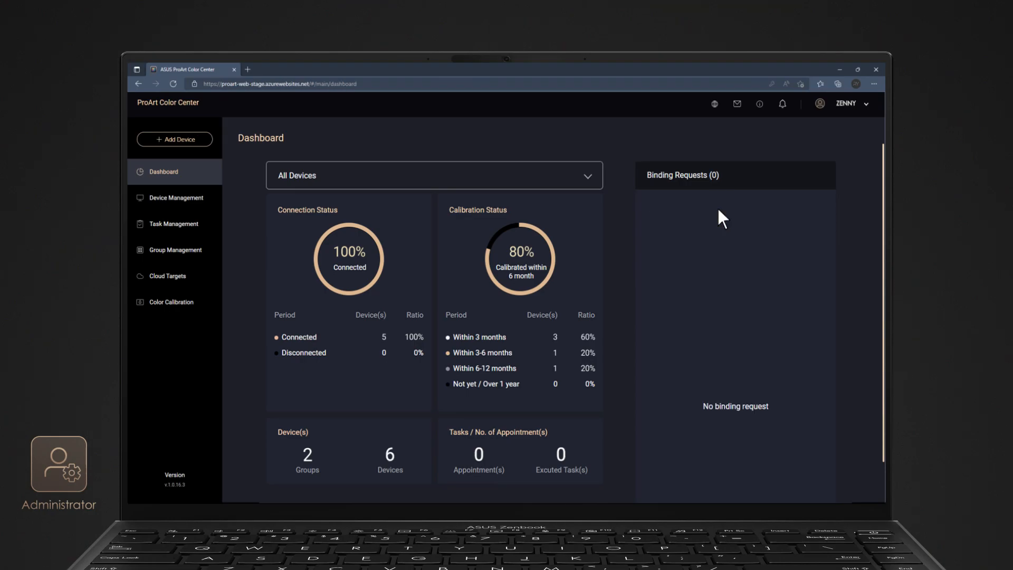
{"action": "mouse_move", "coordinate": [213, 205]}
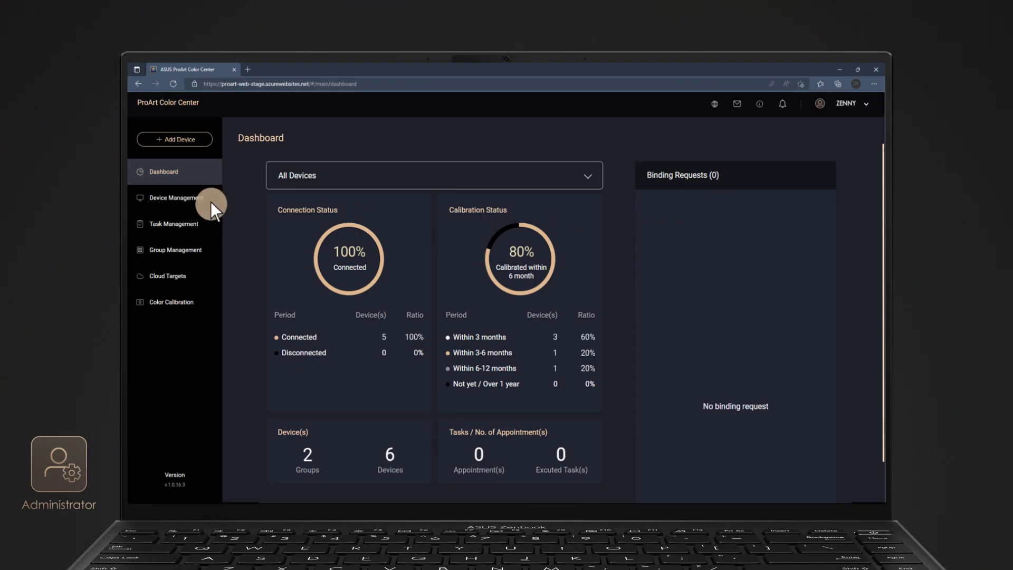
{"action": "left_click", "coordinate": [175, 198]}
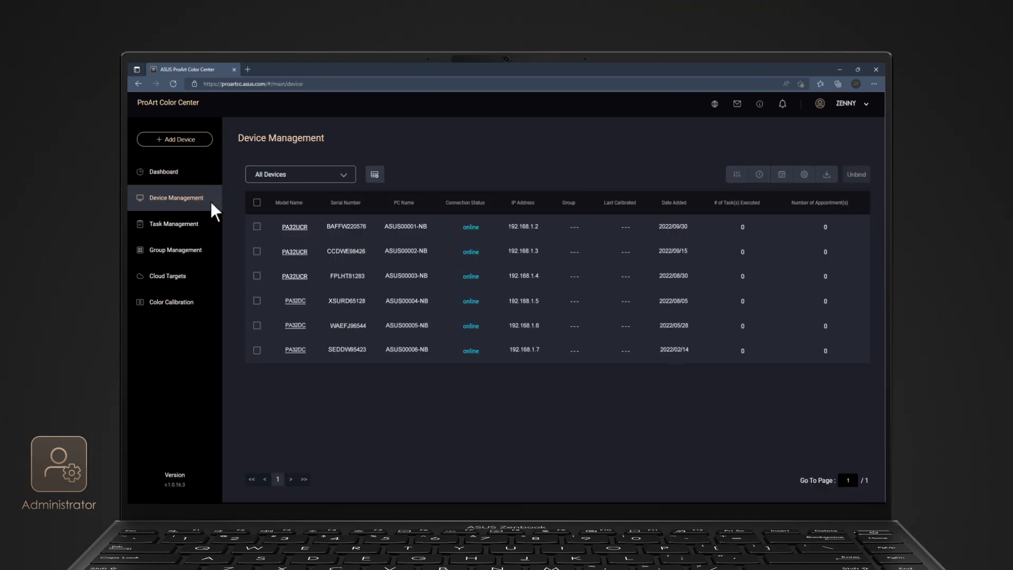
{"action": "left_click", "coordinate": [170, 302]}
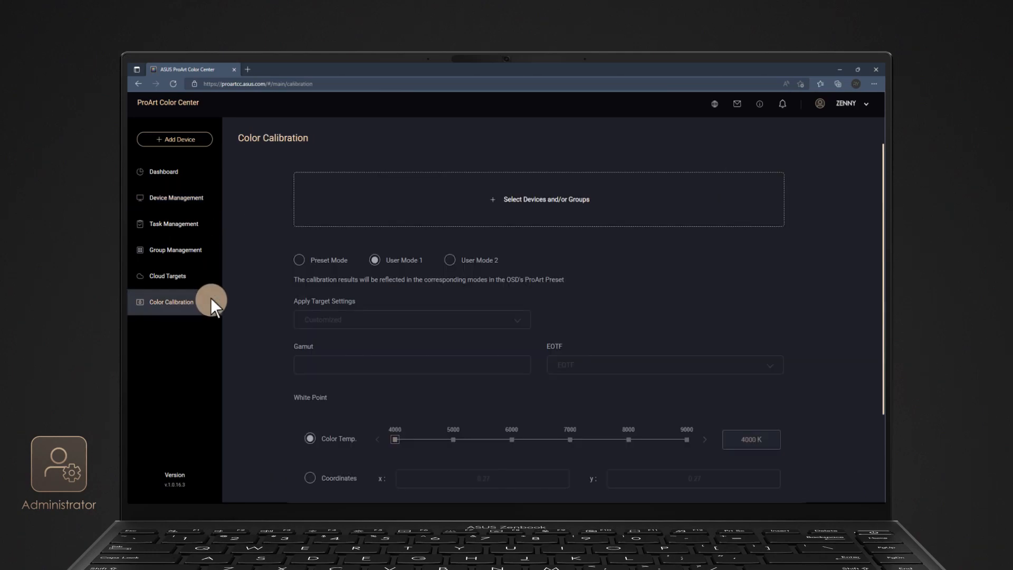
{"action": "mouse_move", "coordinate": [243, 290]}
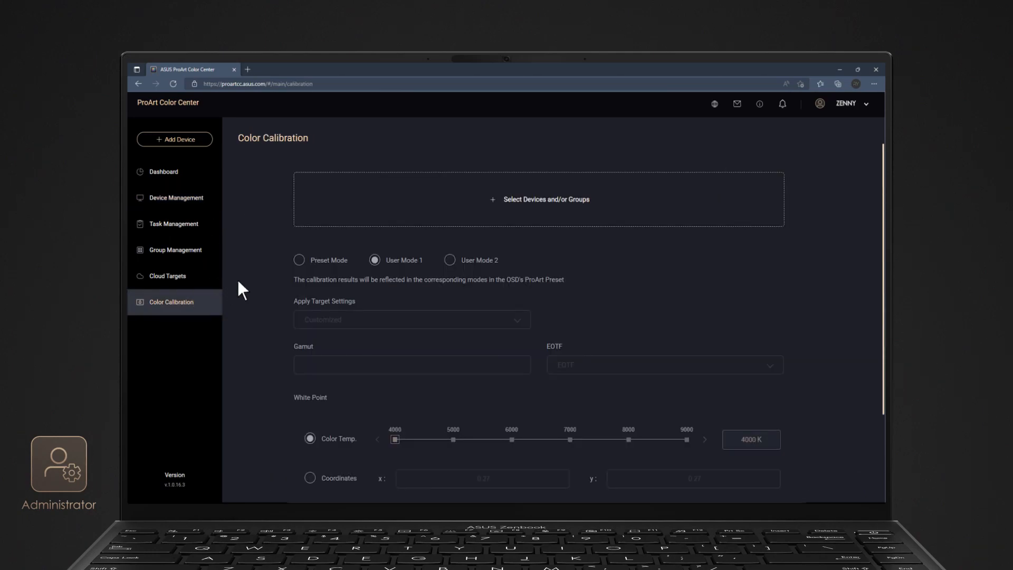
Select the Video Editor group's two PA32UCR displays as calibration targets.
{"action": "left_click", "coordinate": [539, 199]}
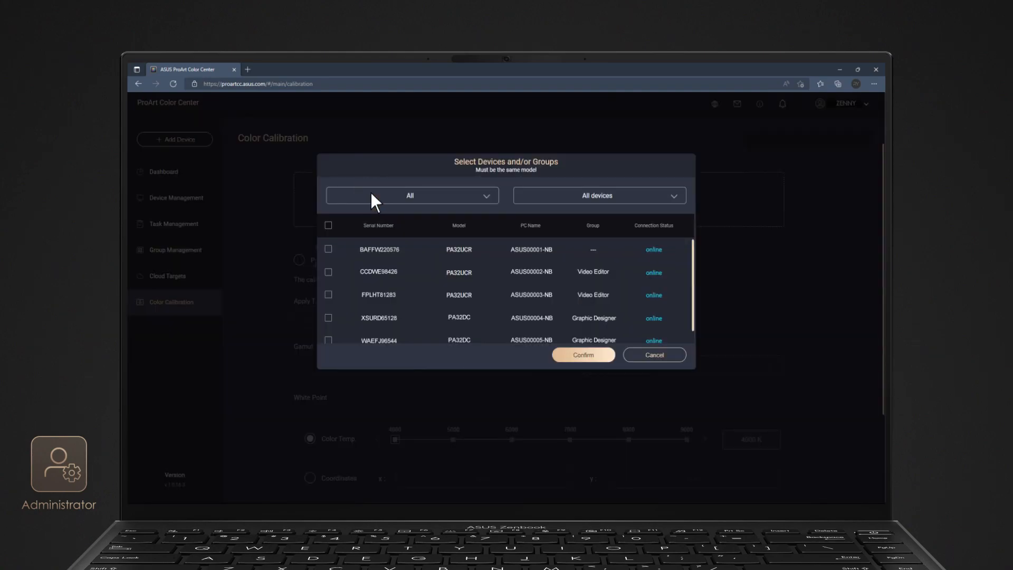
{"action": "left_click", "coordinate": [409, 196]}
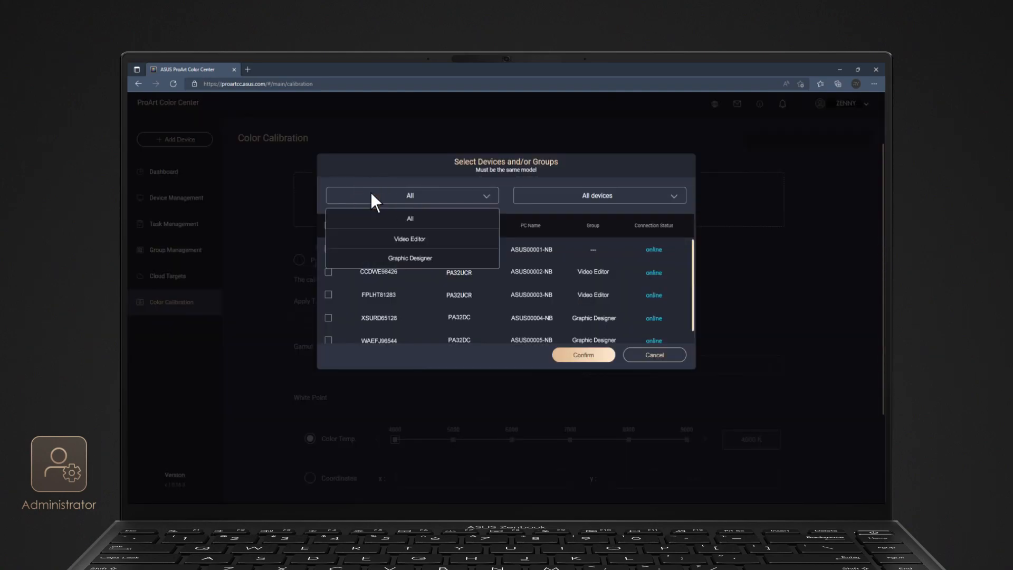
{"action": "left_click", "coordinate": [582, 355]}
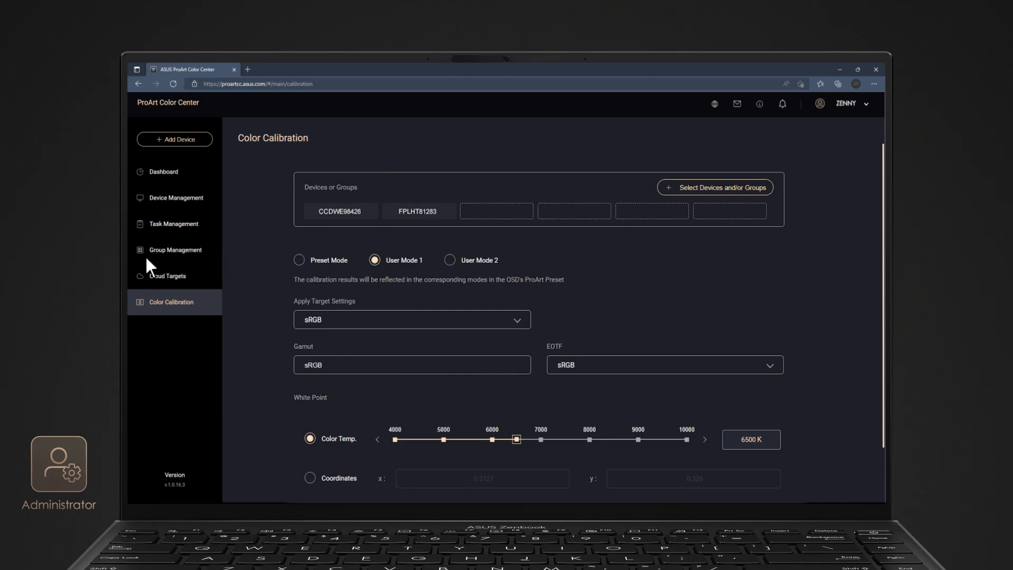
{"action": "mouse_move", "coordinate": [169, 265]}
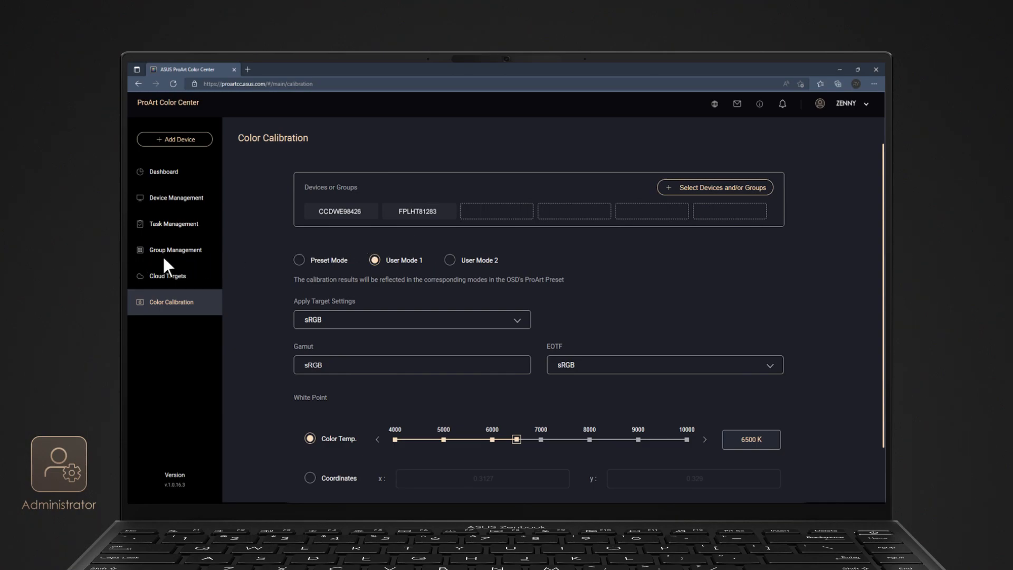
{"action": "mouse_move", "coordinate": [223, 274]}
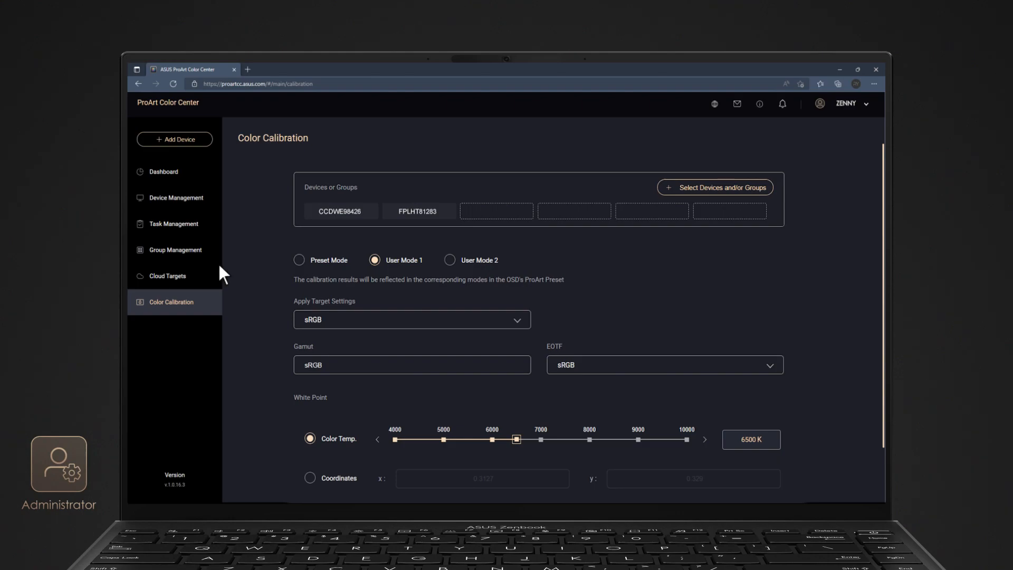
{"action": "scroll", "scroll_direction": "down", "scroll_amount": 3}
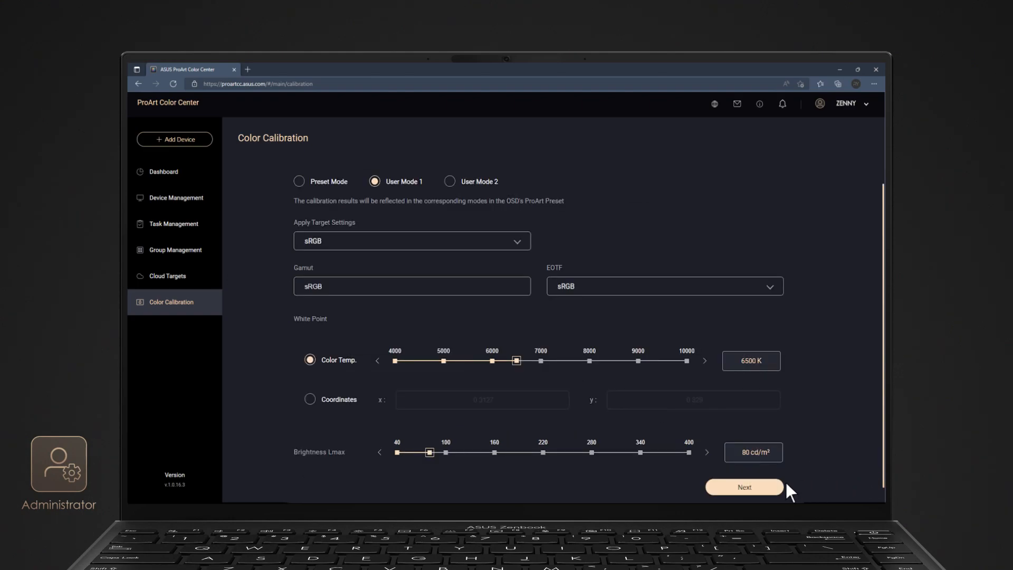
Apply a single X-Rite i1 Display Pro calibration scheduled for 09/30/2022 at 11:44.
{"action": "left_click", "coordinate": [743, 486]}
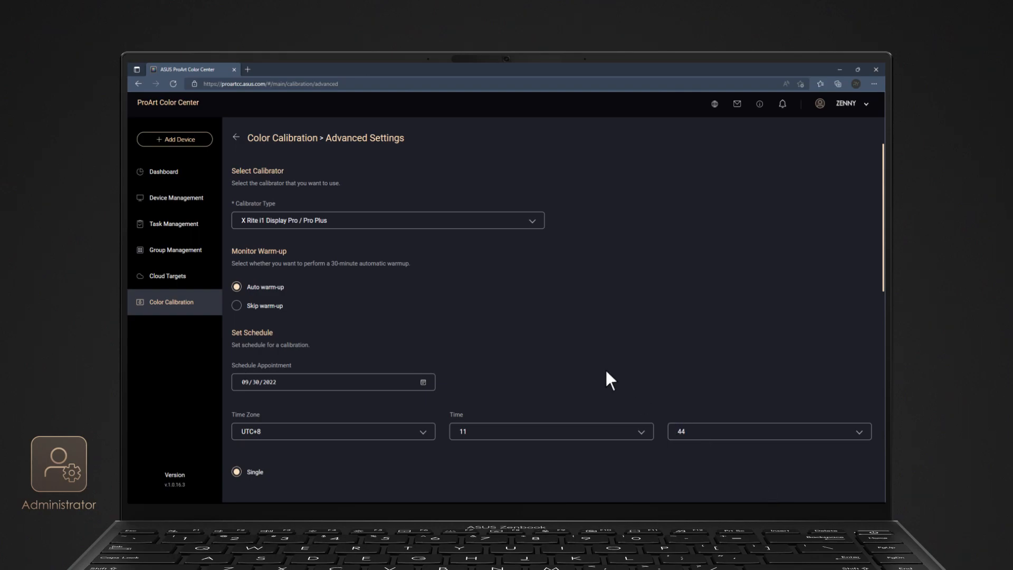
{"action": "mouse_move", "coordinate": [400, 370]}
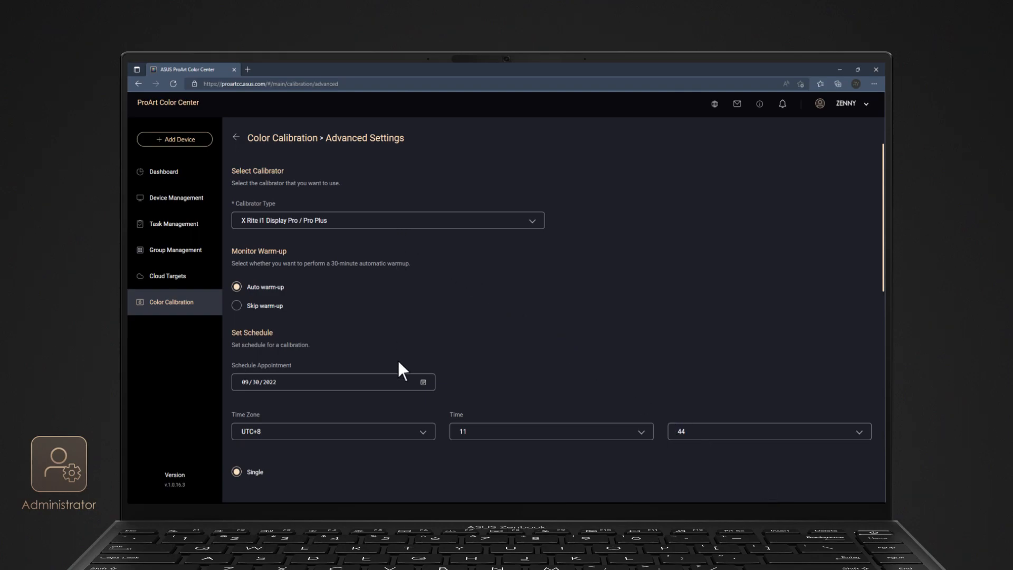
{"action": "scroll", "scroll_direction": "down", "scroll_amount": 3}
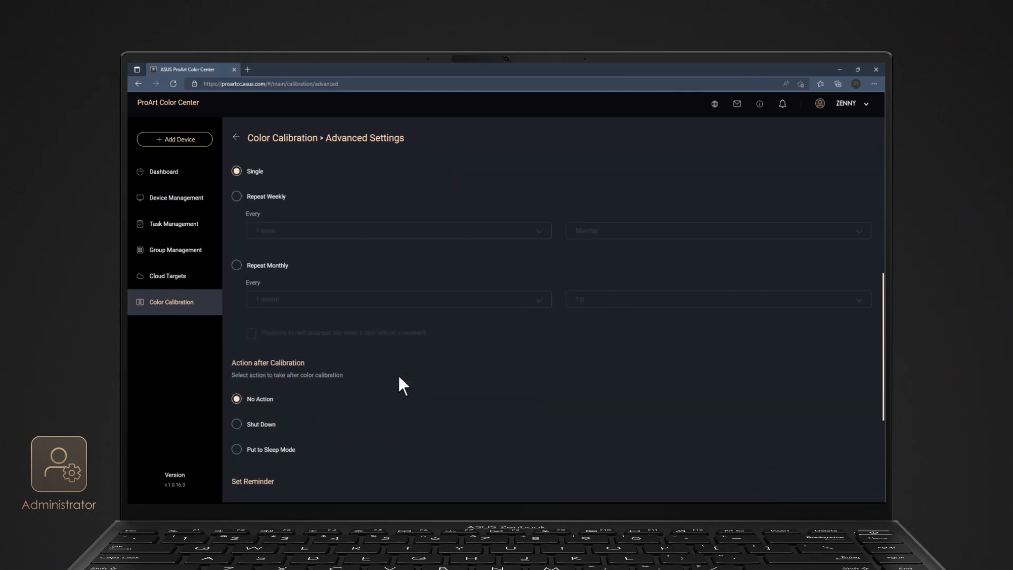
{"action": "scroll", "scroll_direction": "down", "scroll_amount": 3}
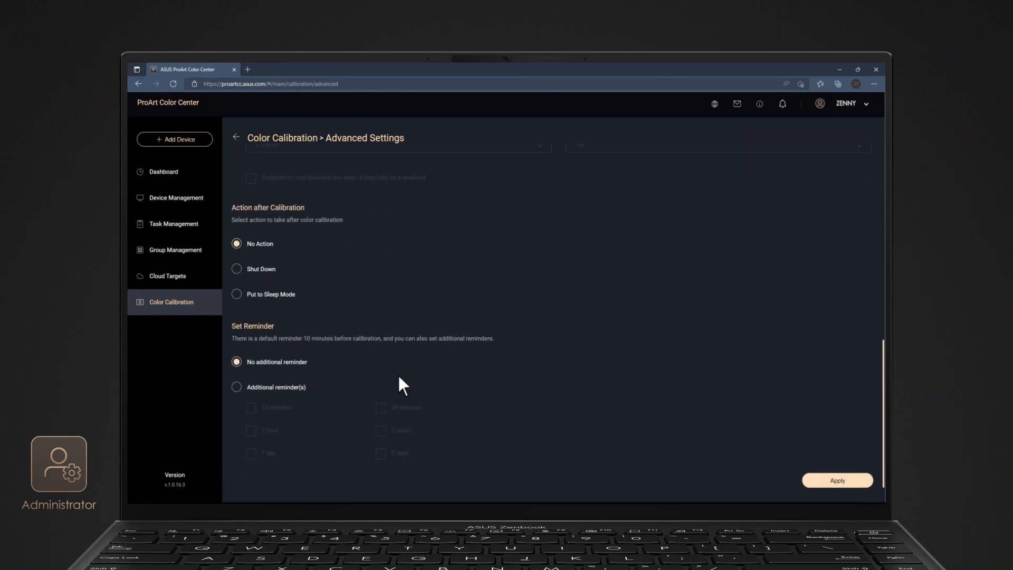
{"action": "left_click", "coordinate": [163, 171]}
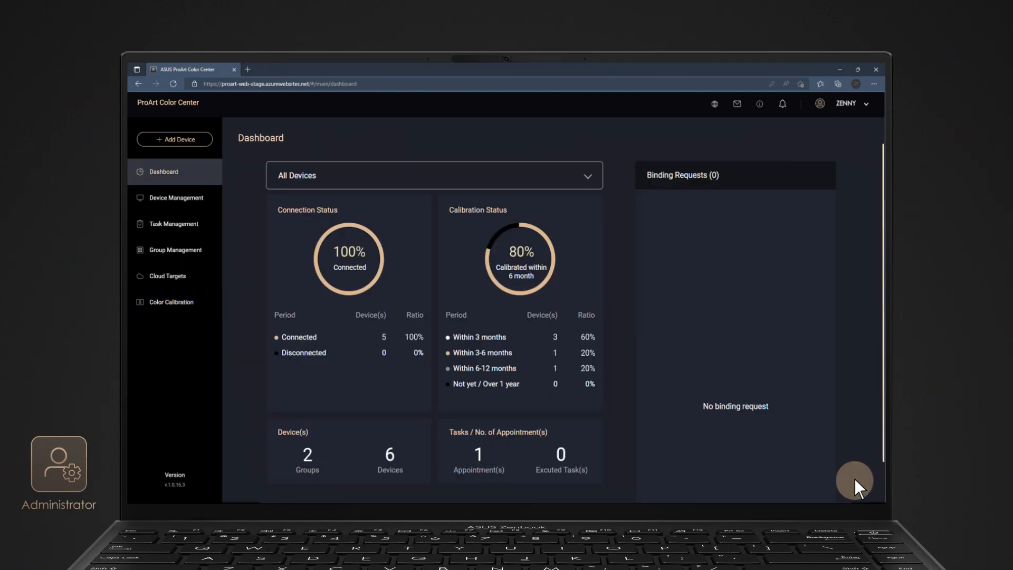
{"action": "mouse_move", "coordinate": [834, 479]}
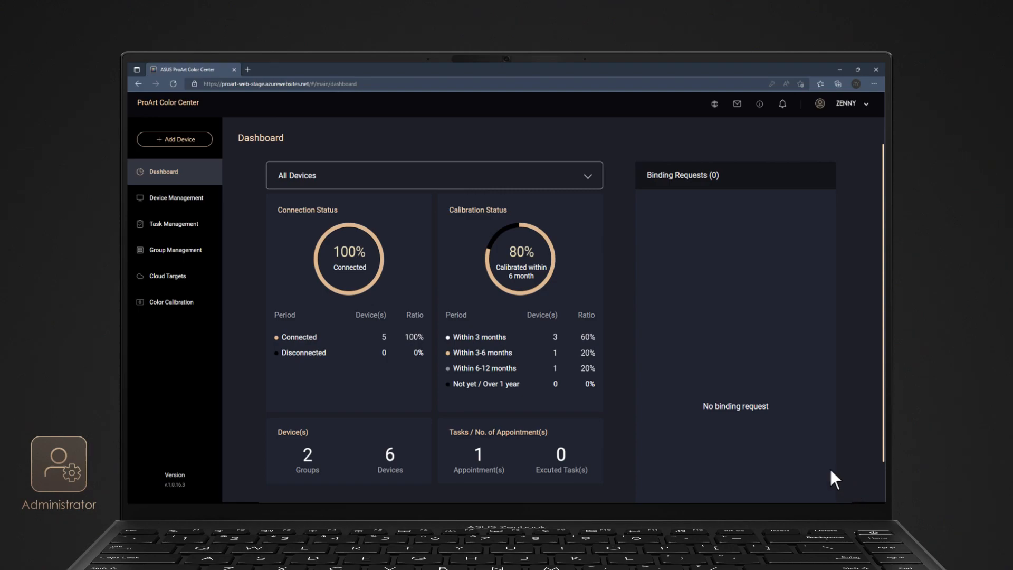
{"action": "mouse_move", "coordinate": [207, 230]}
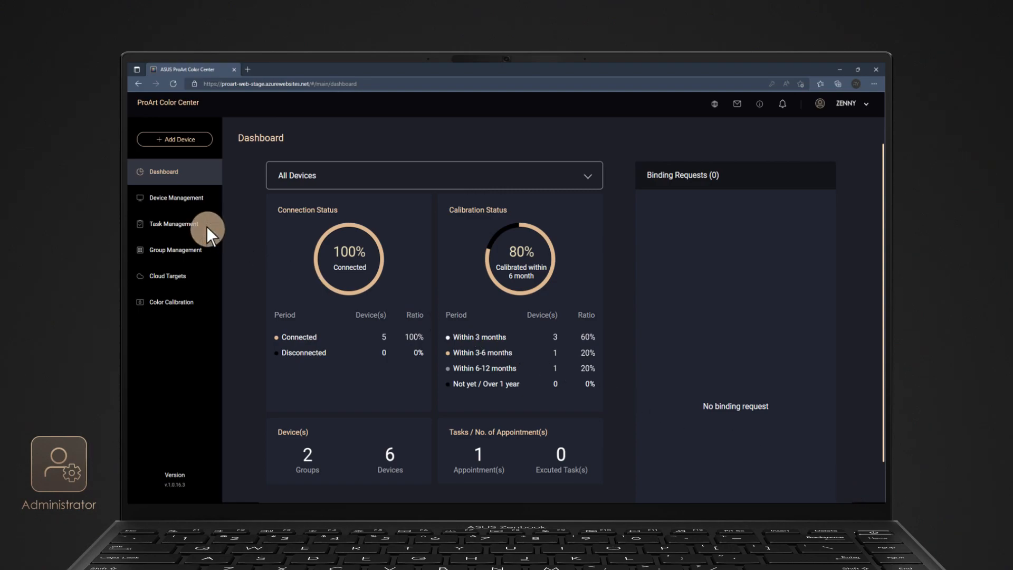
{"action": "left_click", "coordinate": [174, 224]}
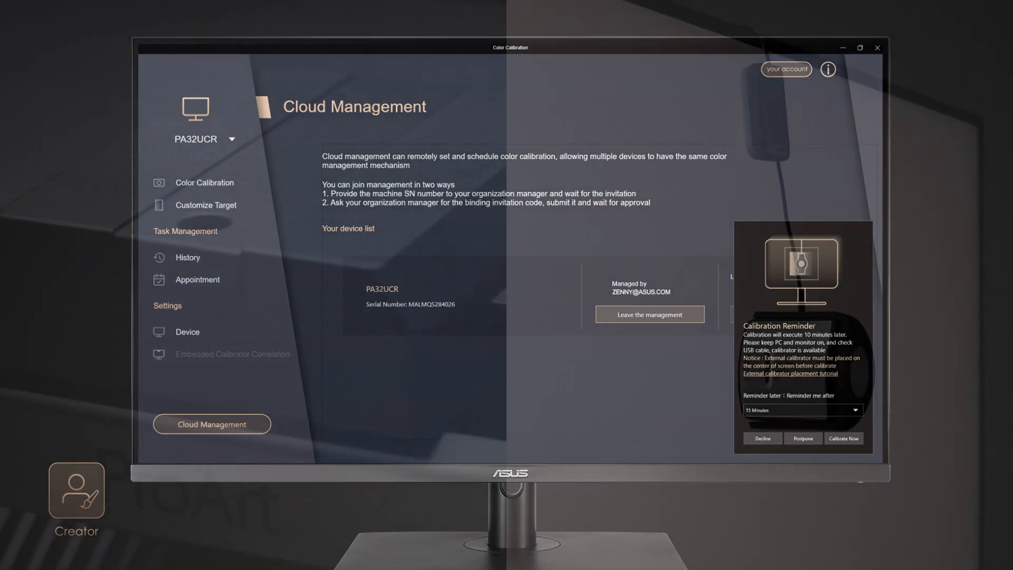
Calibrate Now from the reminder and view the 2022/09/30 User Mode 1 task under Executed Tasks.
{"action": "left_click", "coordinate": [842, 438]}
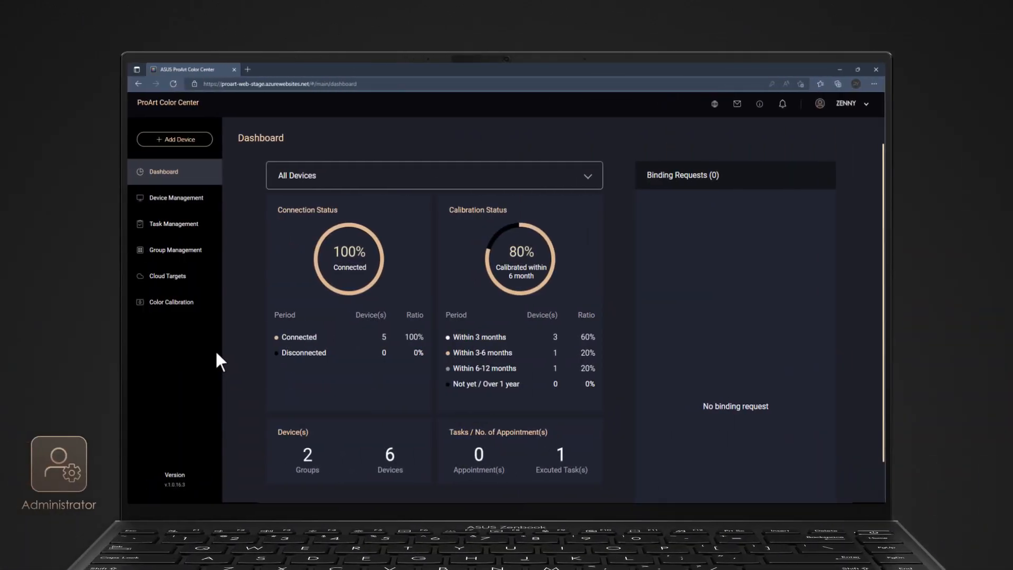
{"action": "left_click", "coordinate": [173, 223]}
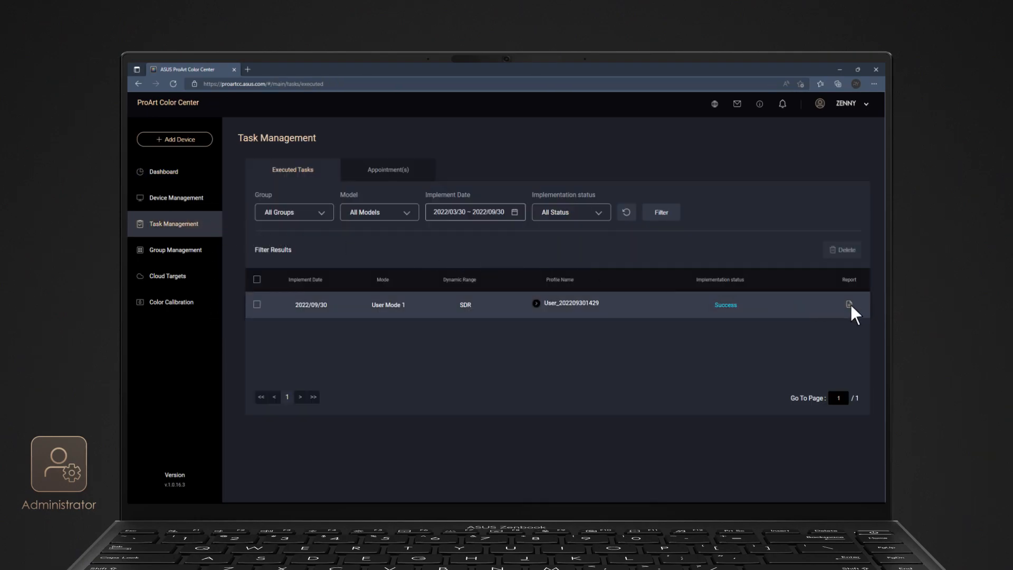
View the User Mode 1 calibration report down to the per-patch ΔE results on page 2.
{"action": "left_click", "coordinate": [849, 304]}
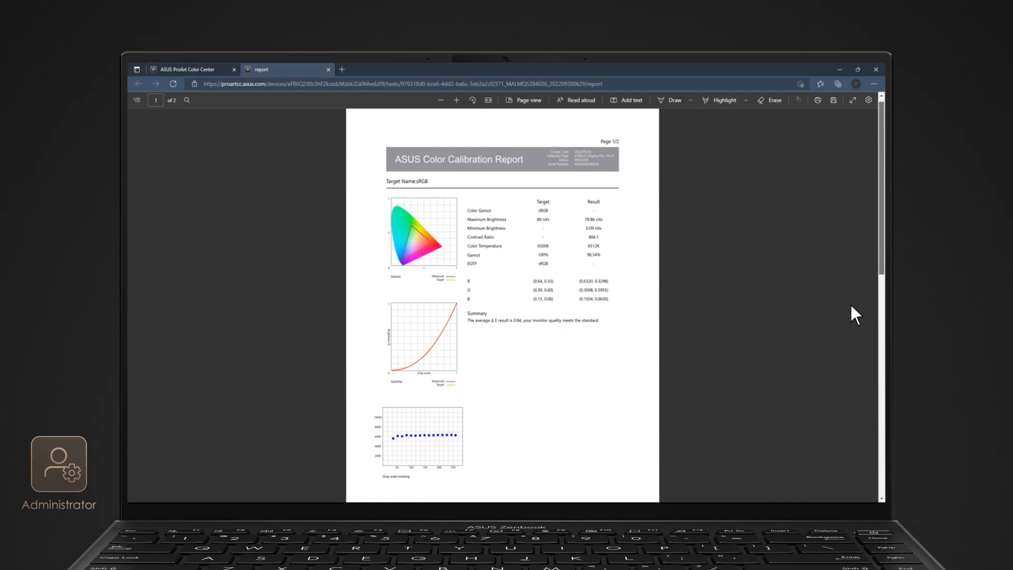
{"action": "scroll", "scroll_direction": "down", "scroll_amount": 3}
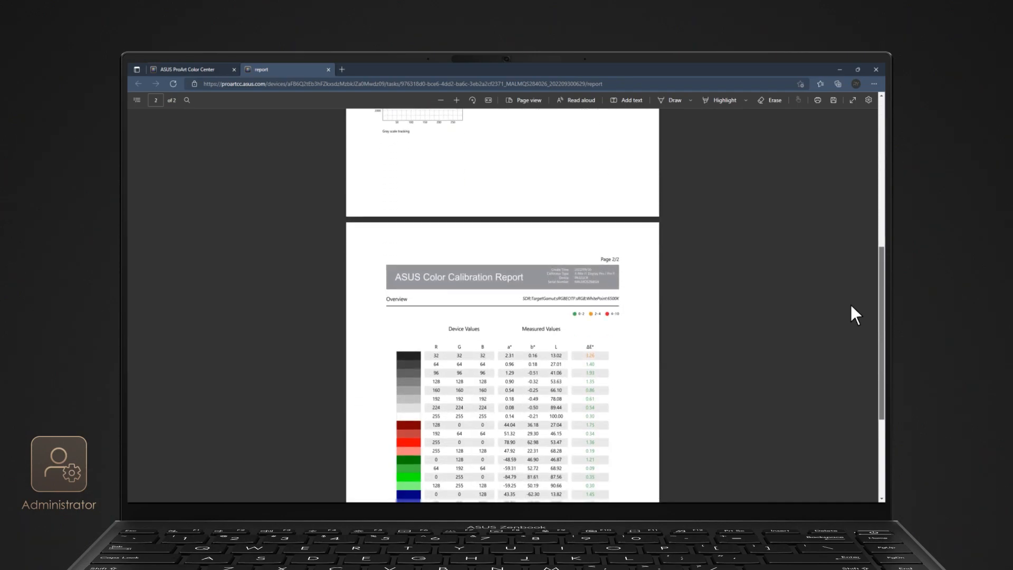
{"action": "scroll", "scroll_direction": "down", "scroll_amount": 3}
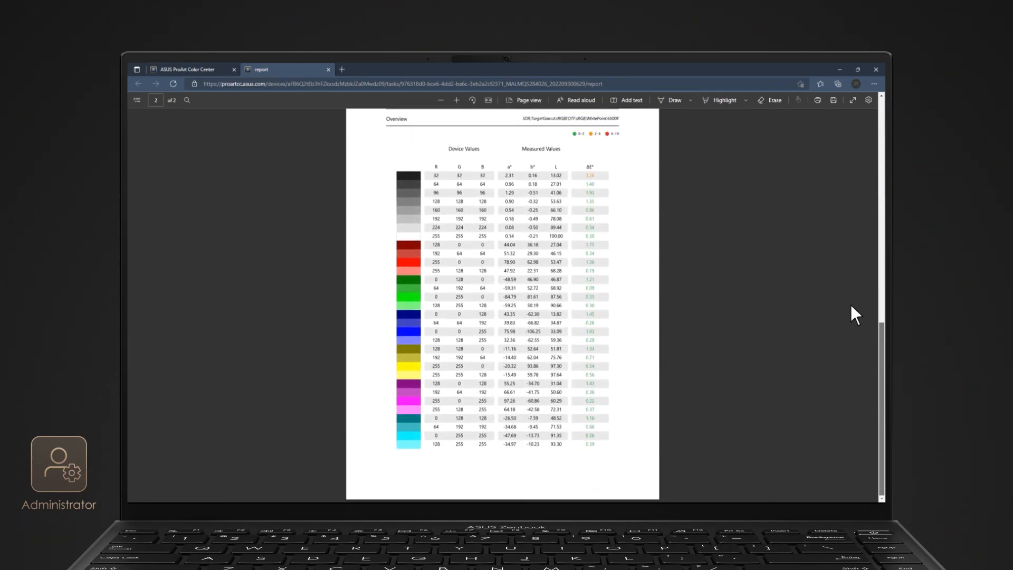